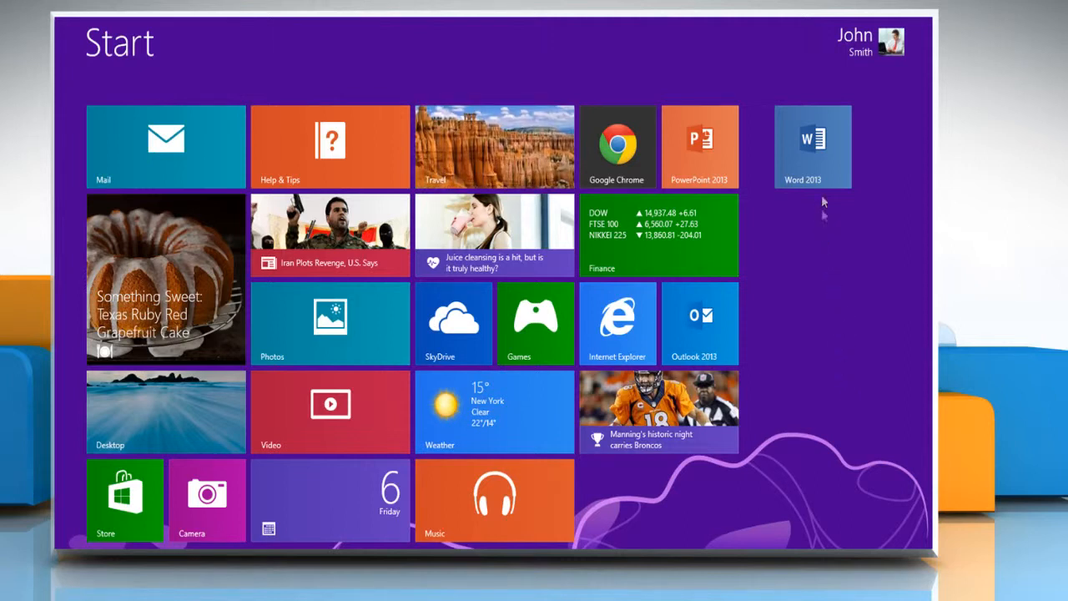
Launch Word 2013 from the Start screen with a blank document and open Word Options.
left_click(812, 146)
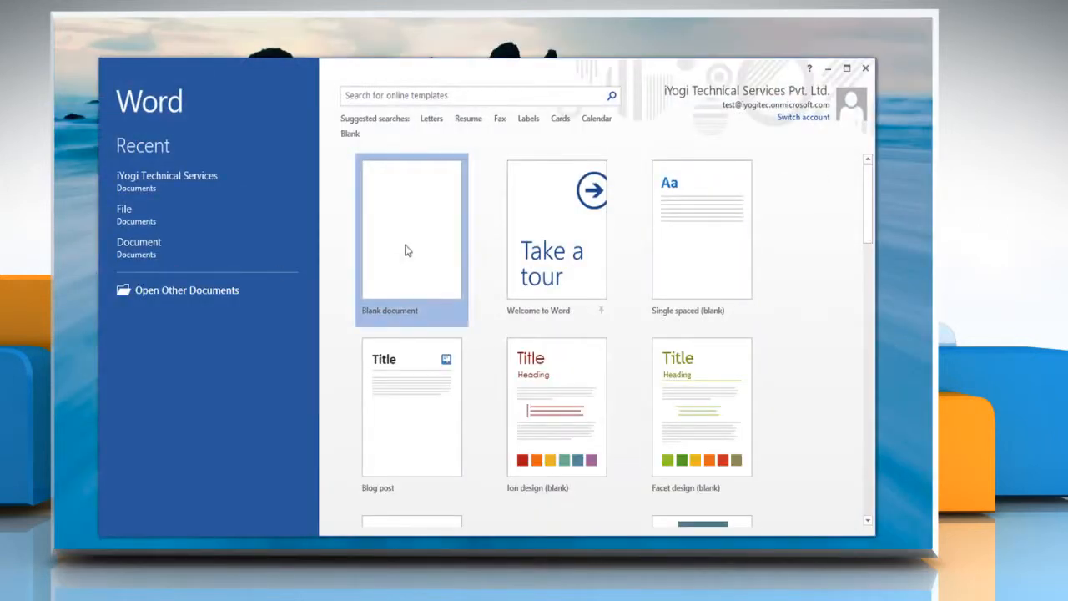
left_click(410, 229)
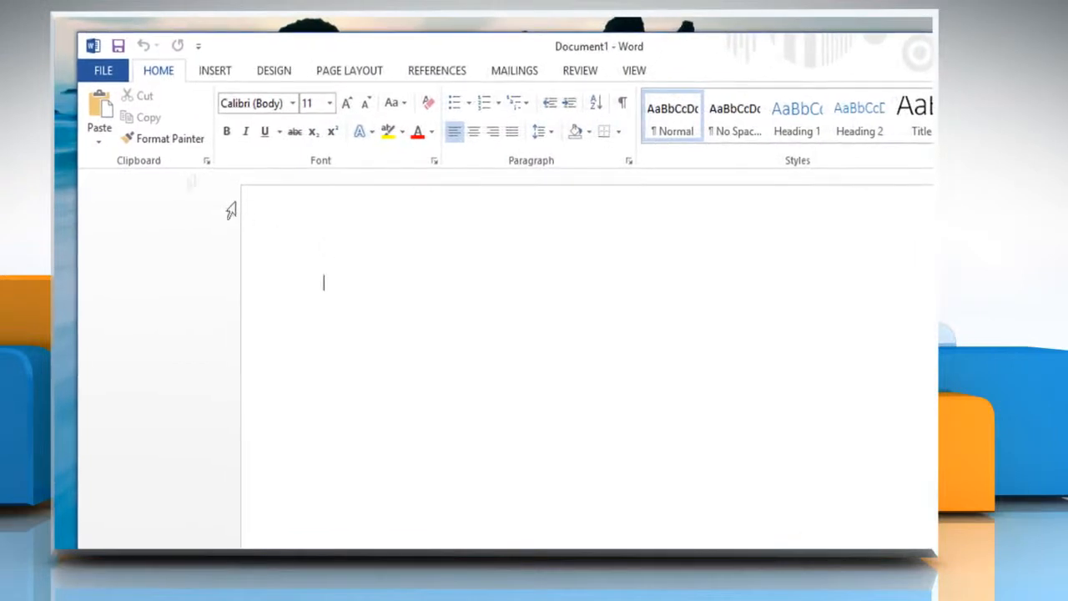
left_click(103, 70)
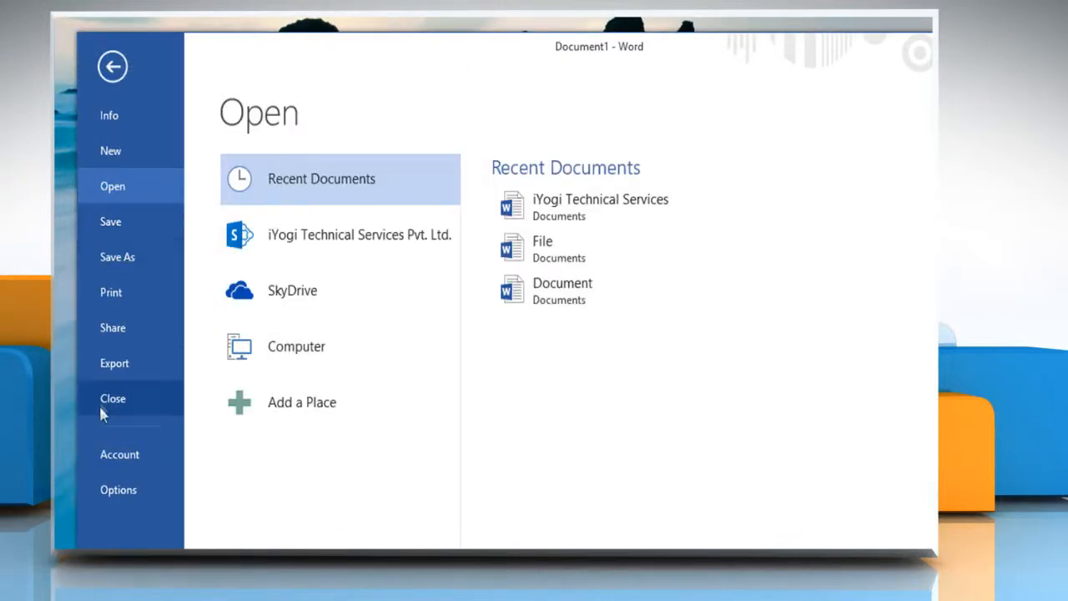
left_click(117, 488)
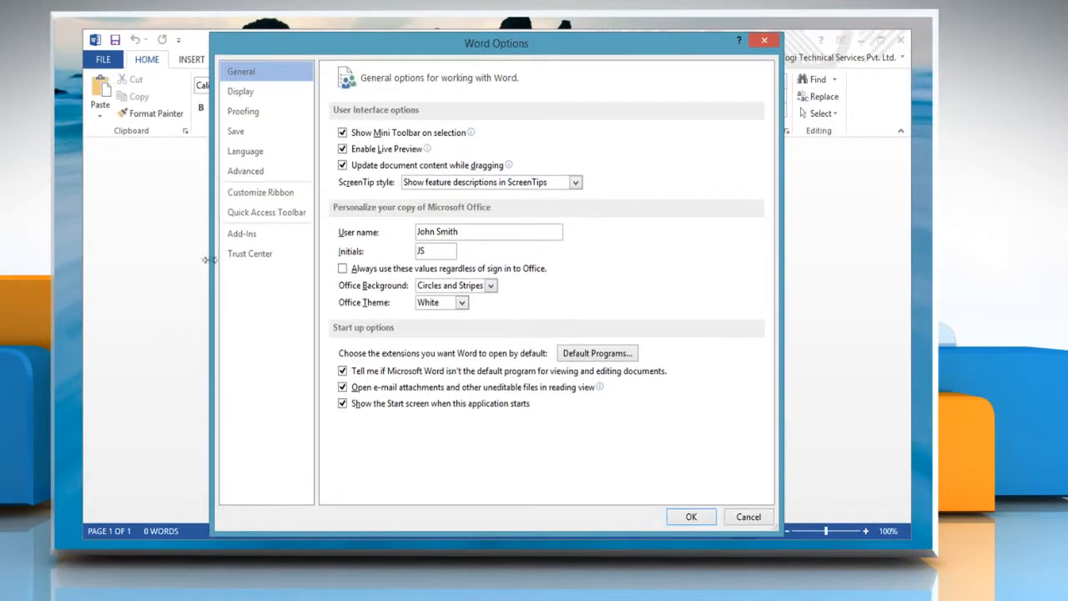
In Advanced options, set 'Show this number of Recent Documents' to 0 and confirm.
left_click(245, 171)
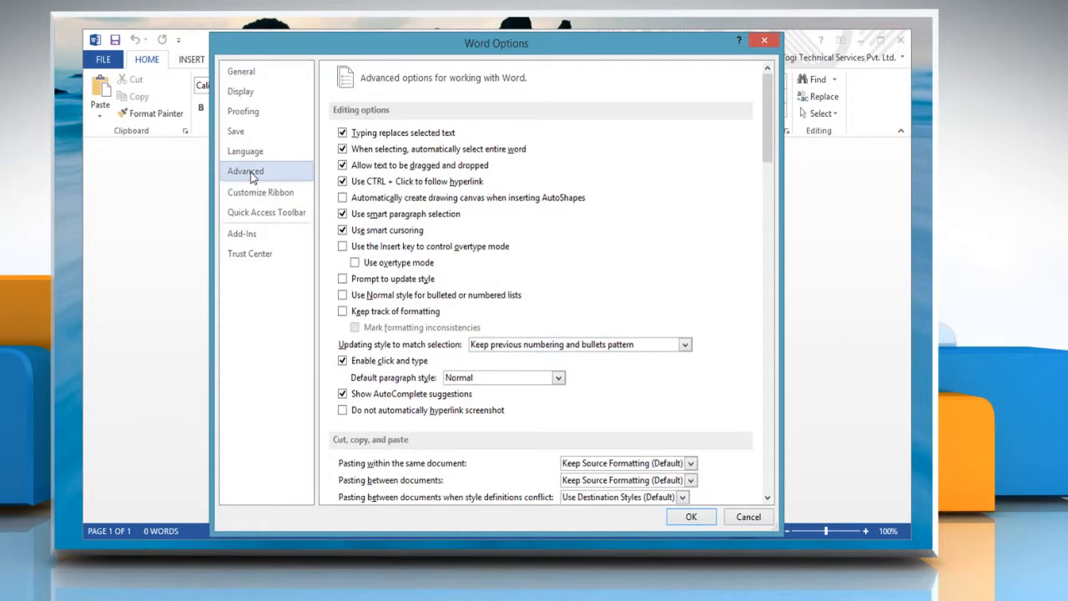
scroll("down", 3)
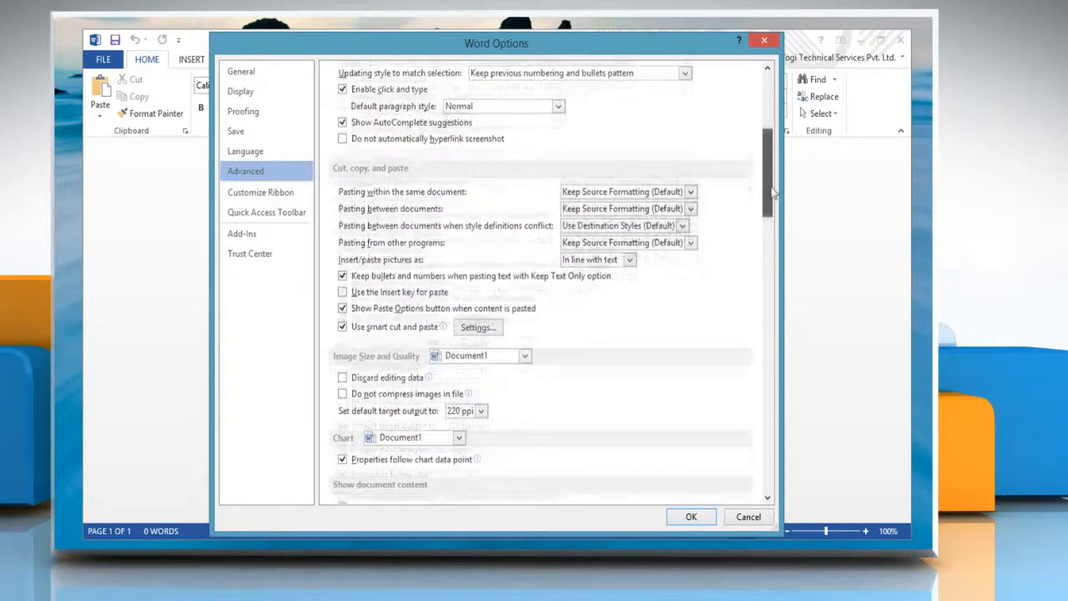
scroll("up", 3)
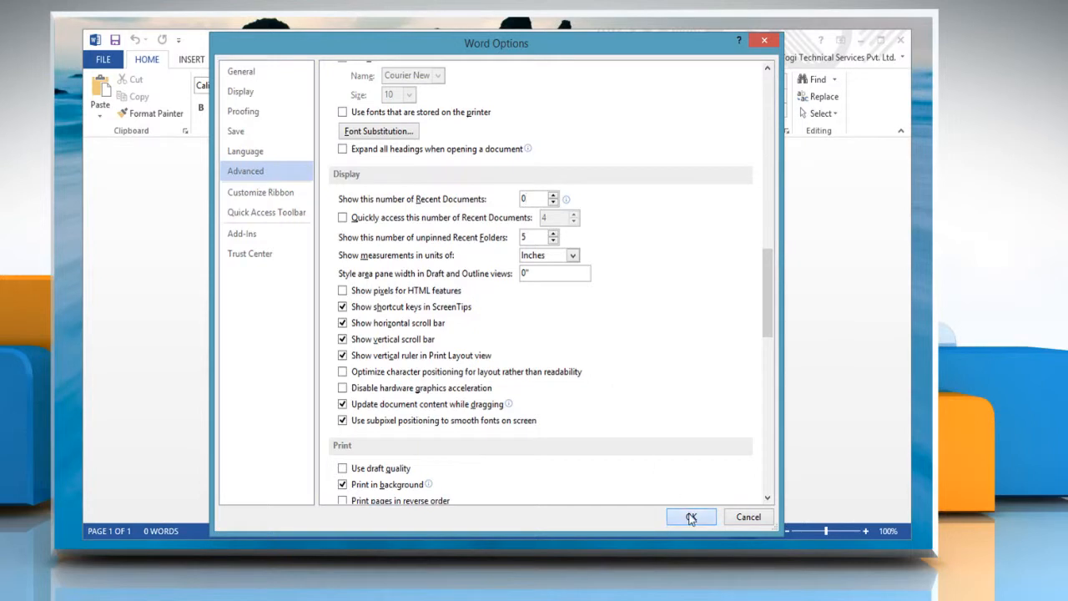
left_click(691, 516)
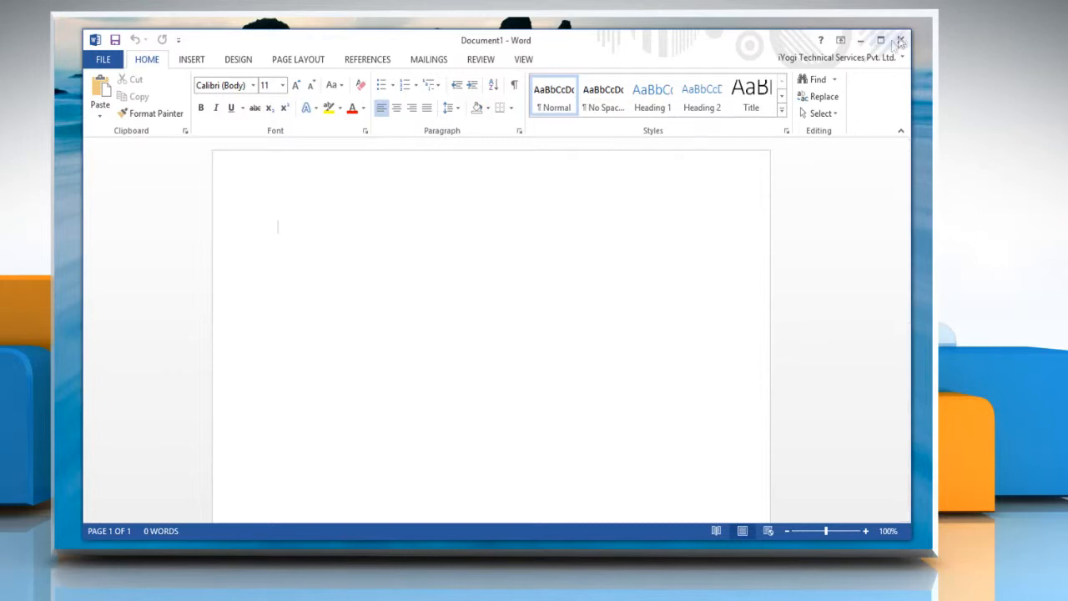
Close the Word window to return to the Windows 8 Start screen.
left_click(900, 40)
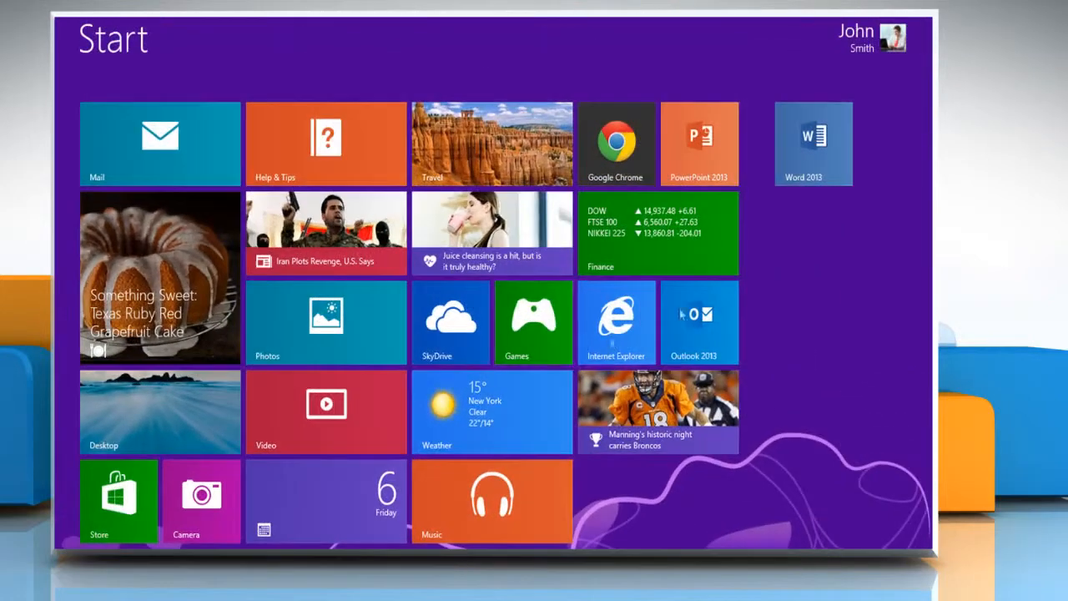
Relaunch Word 2013 from its Start screen tile to confirm an empty recent list.
left_click(813, 143)
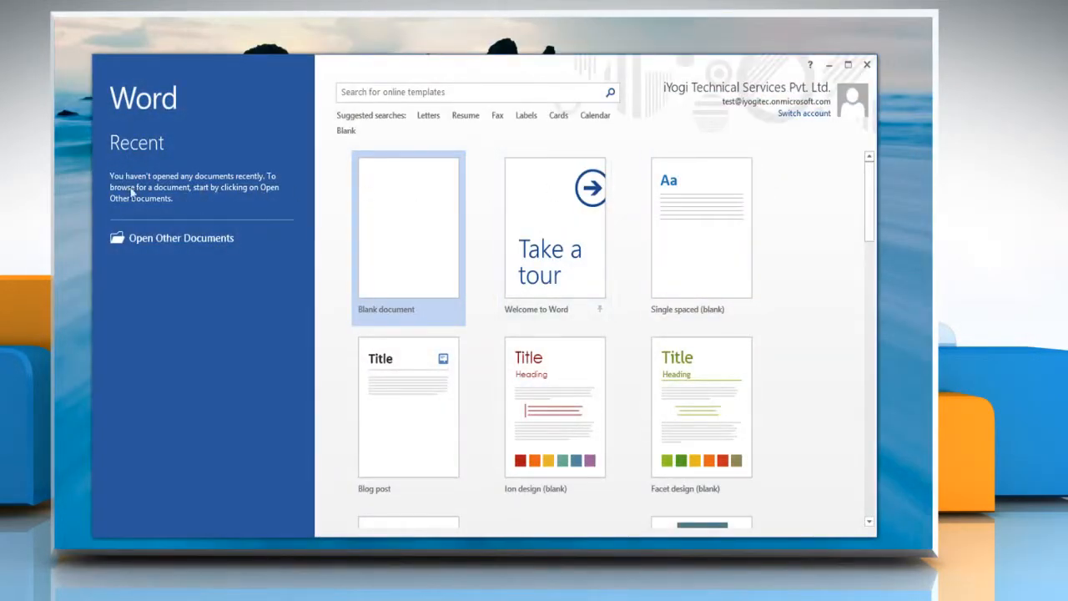
mouse_move(184, 202)
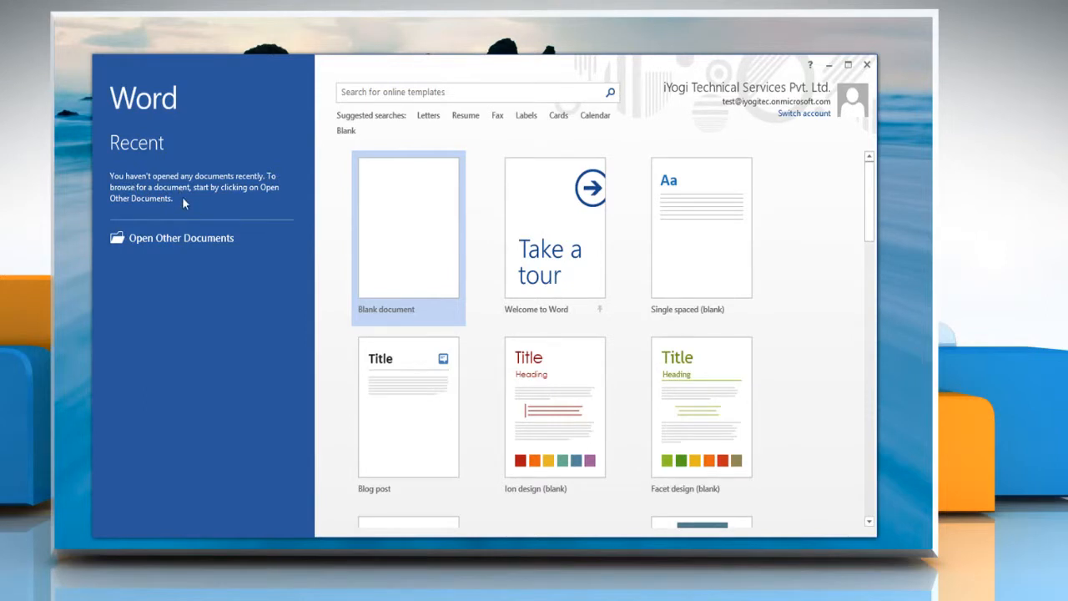